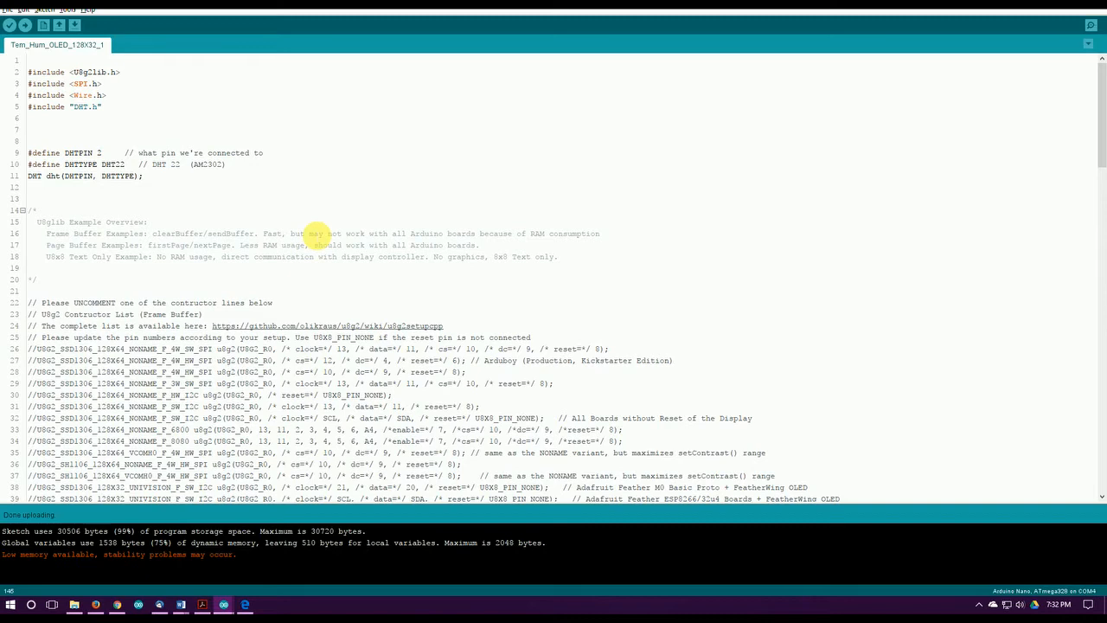
mouse_move(245, 263)
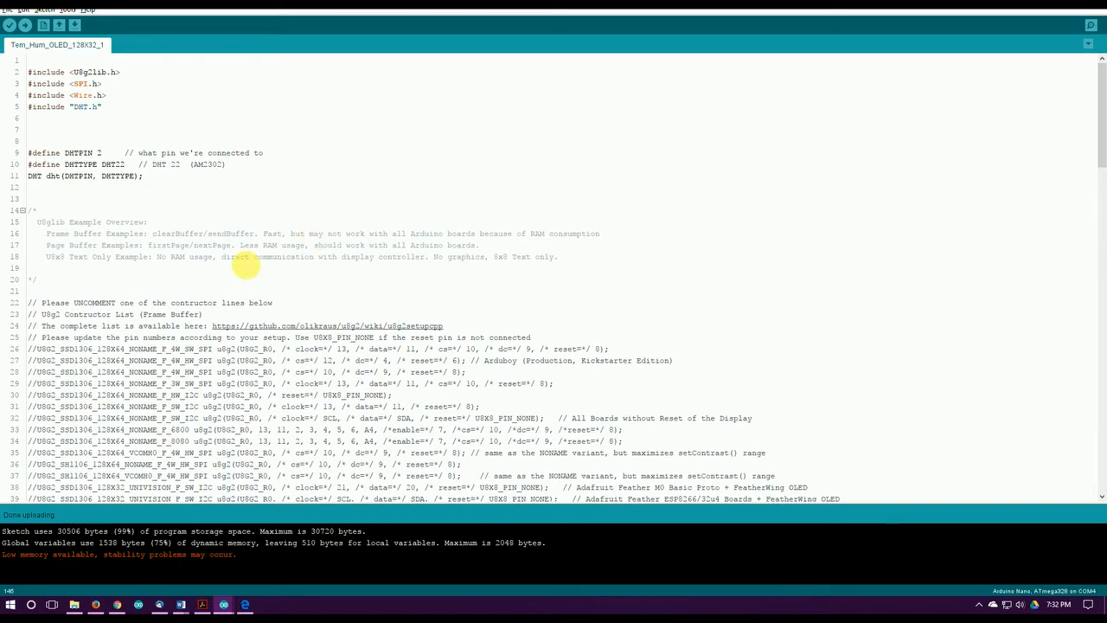